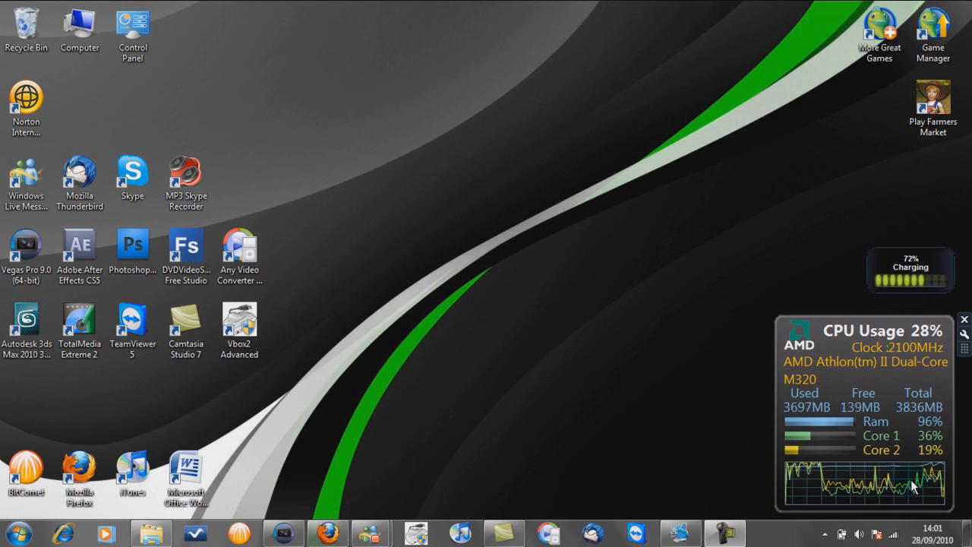
mouse_move(843, 314)
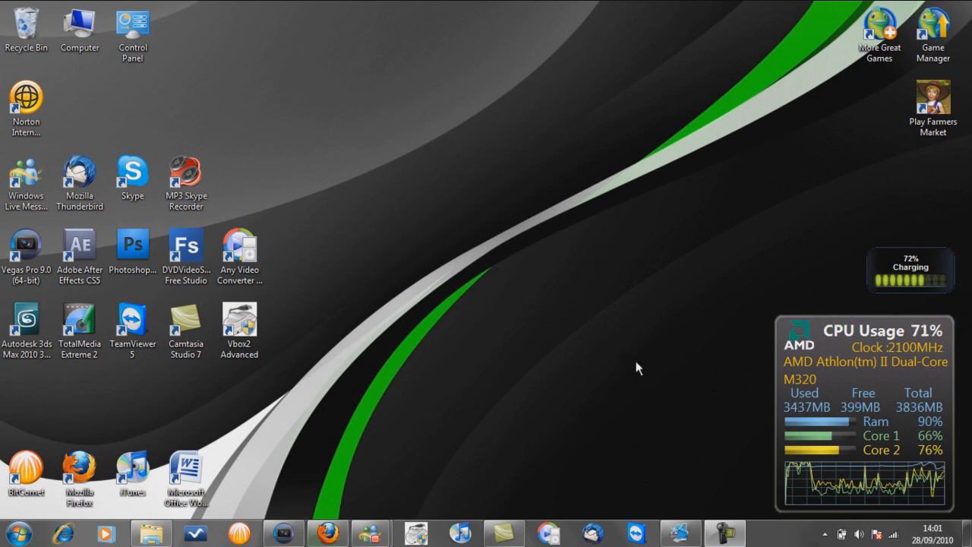
Launch Vbox2 Advanced and apply a YUY2, 720 x 480, 29.970 fps video format
click(678, 532)
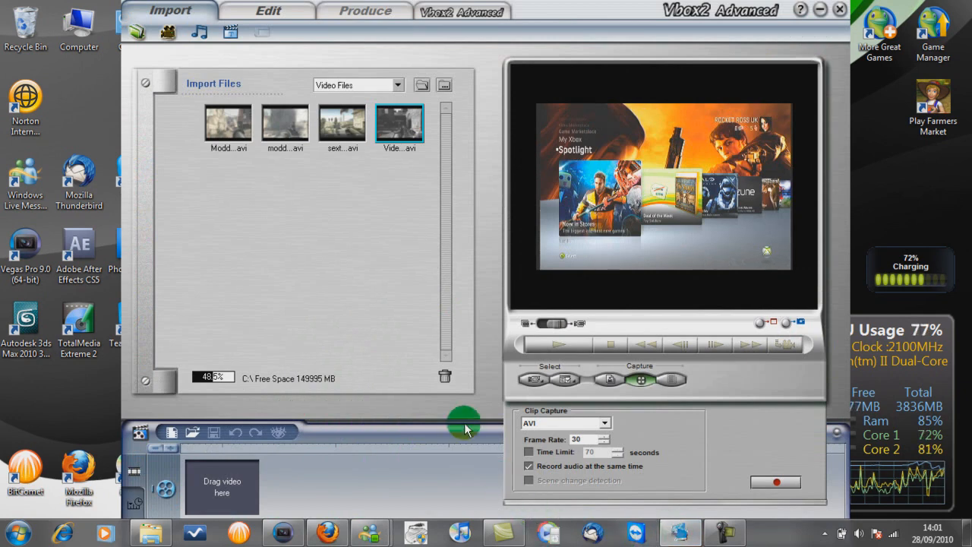
click(563, 380)
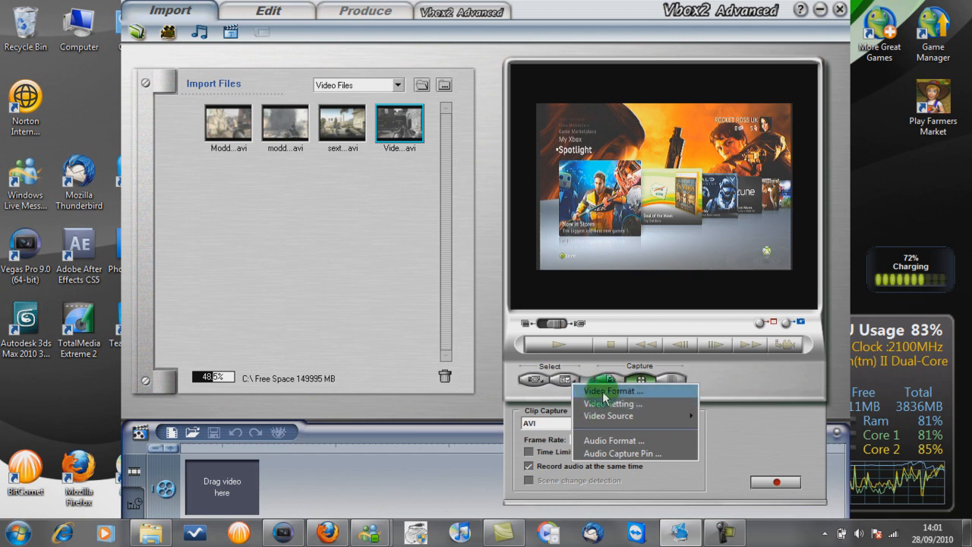
click(606, 379)
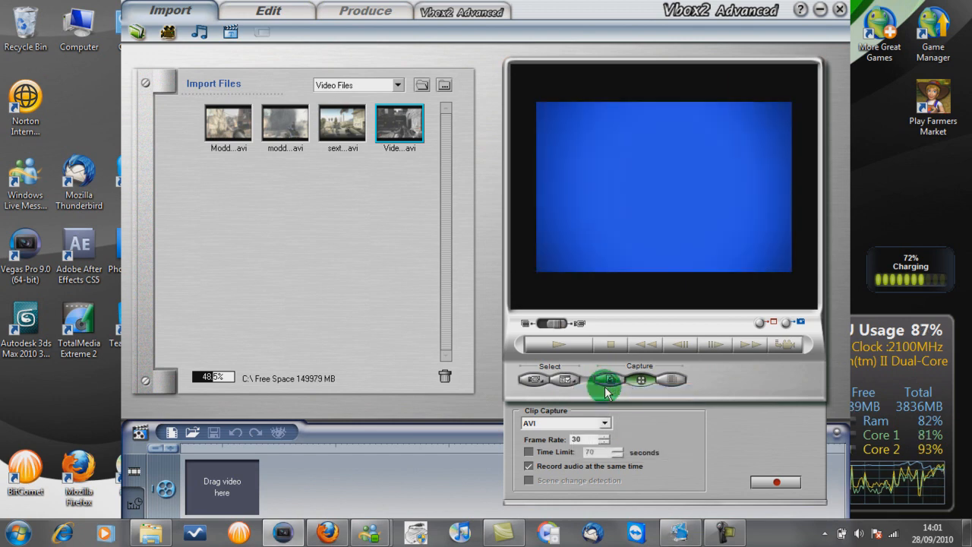
click(605, 381)
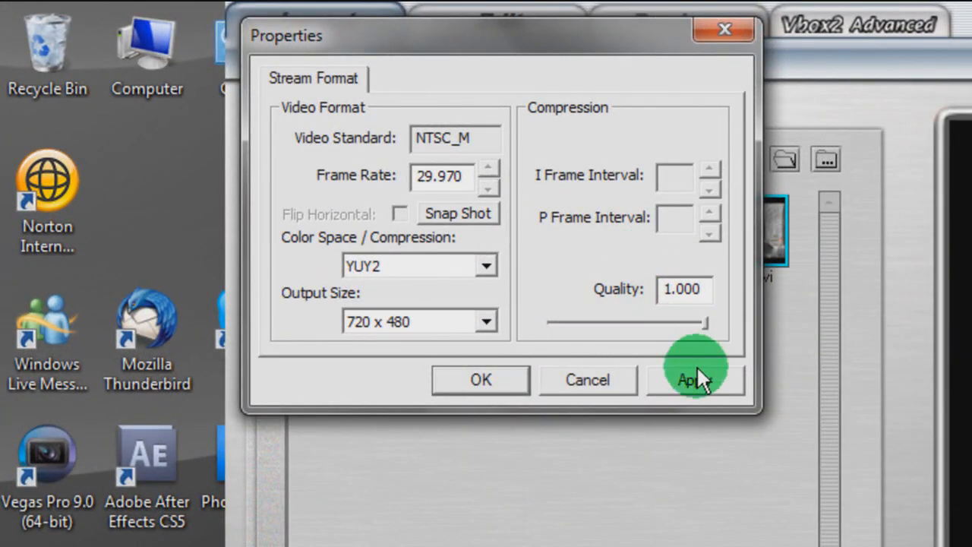
click(695, 379)
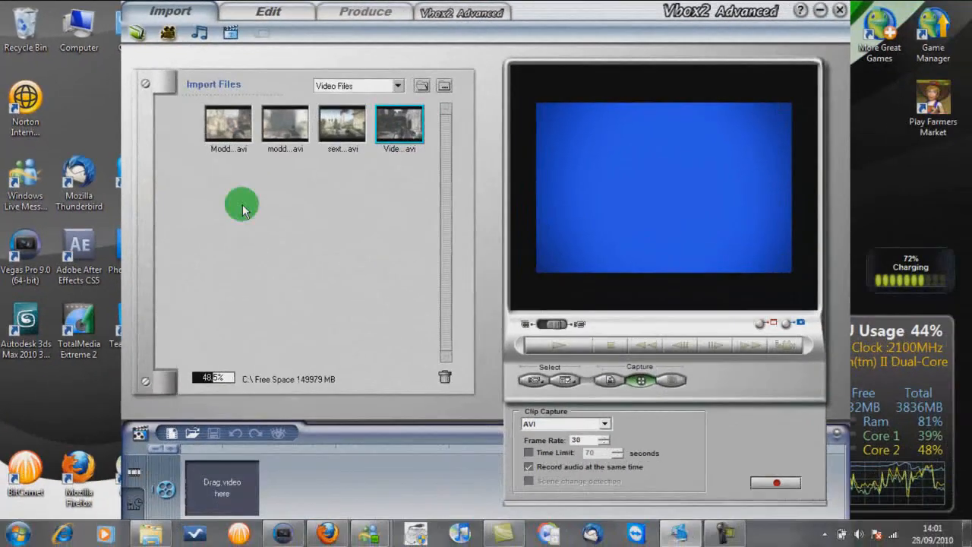
Set the decoder's Video Proc Amp to brightness 150, contrast 29, hue 82, saturation 57, sharpness 3
click(564, 380)
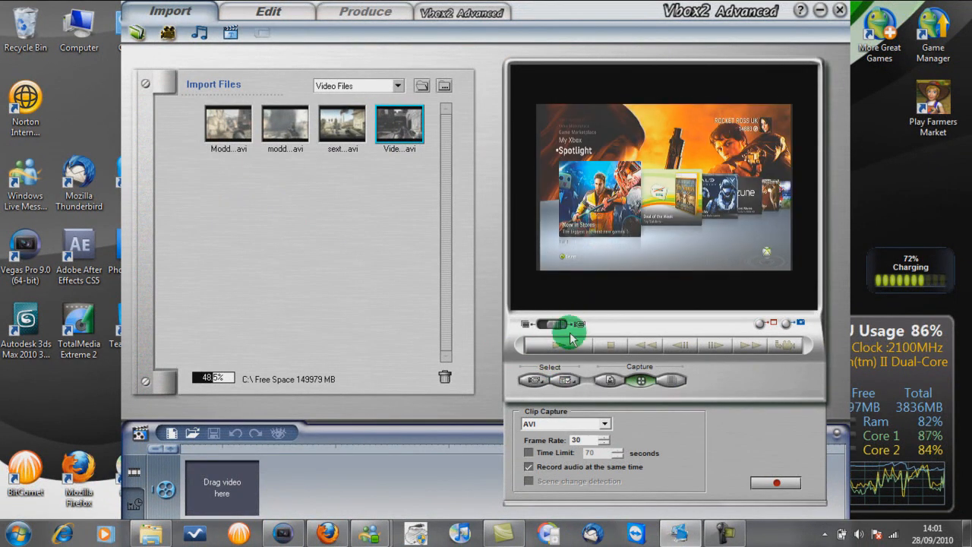
click(567, 381)
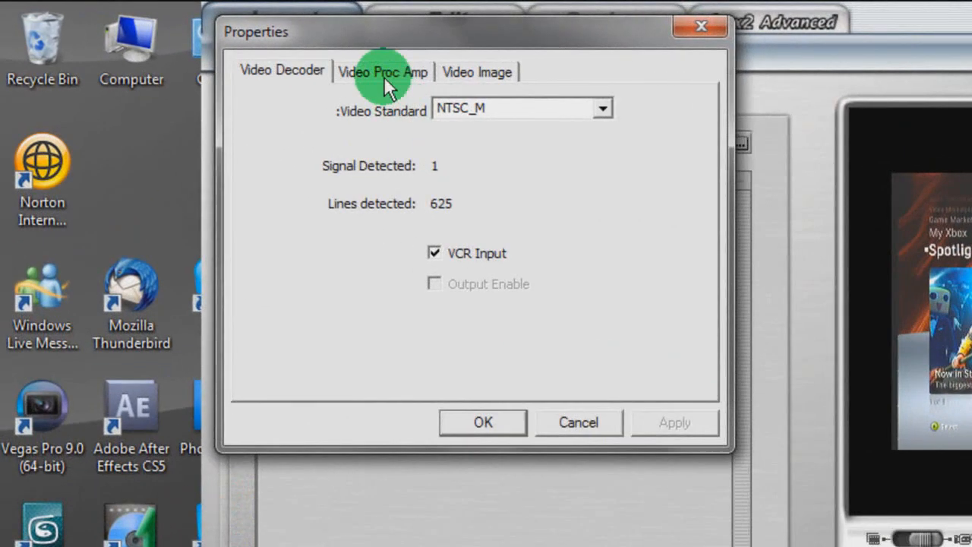
click(384, 71)
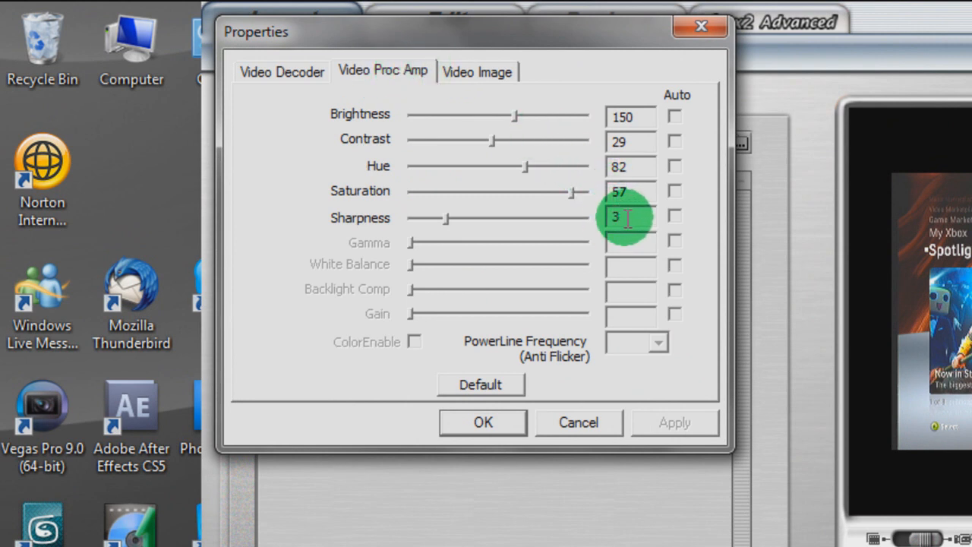
mouse_move(575, 164)
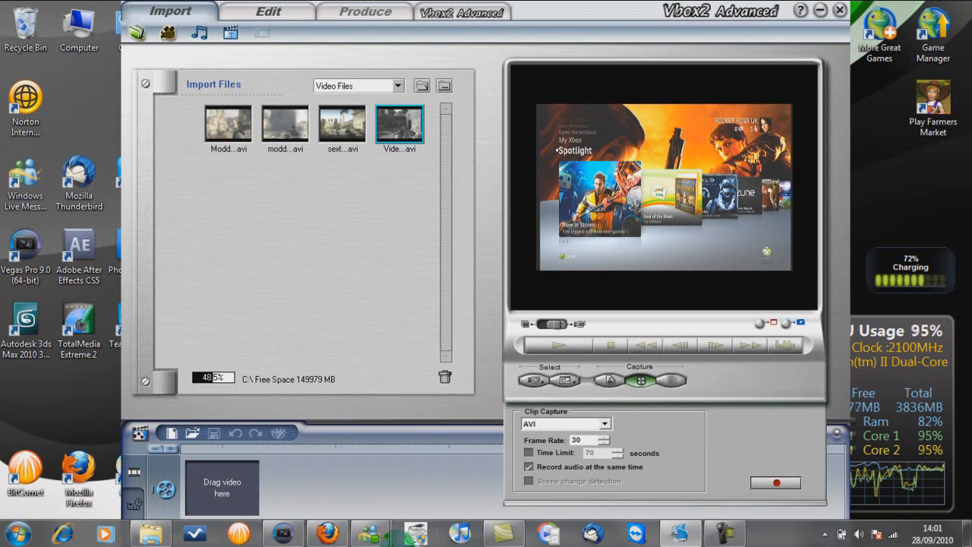
click(281, 530)
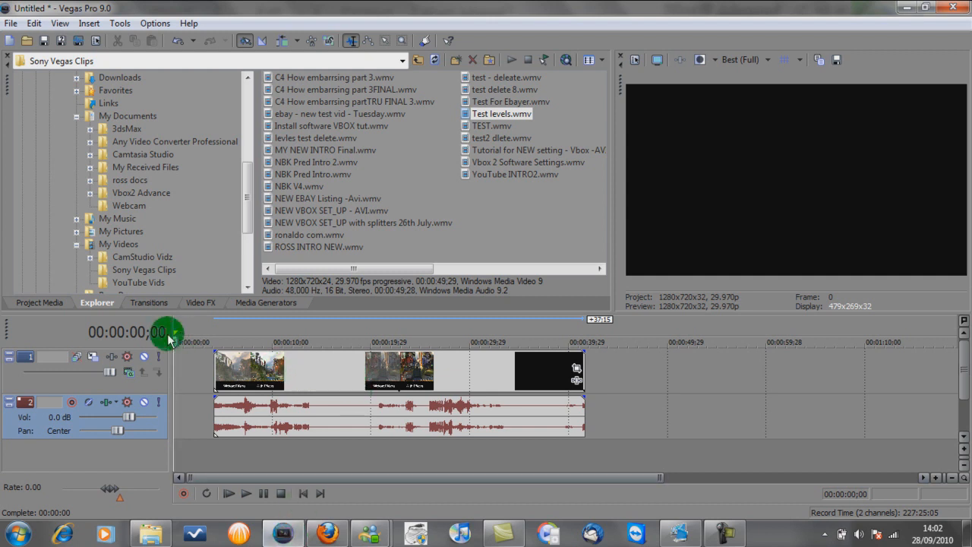
Switch the Vegas side panel through Transitions to Video FX and bring Levels into view
click(149, 303)
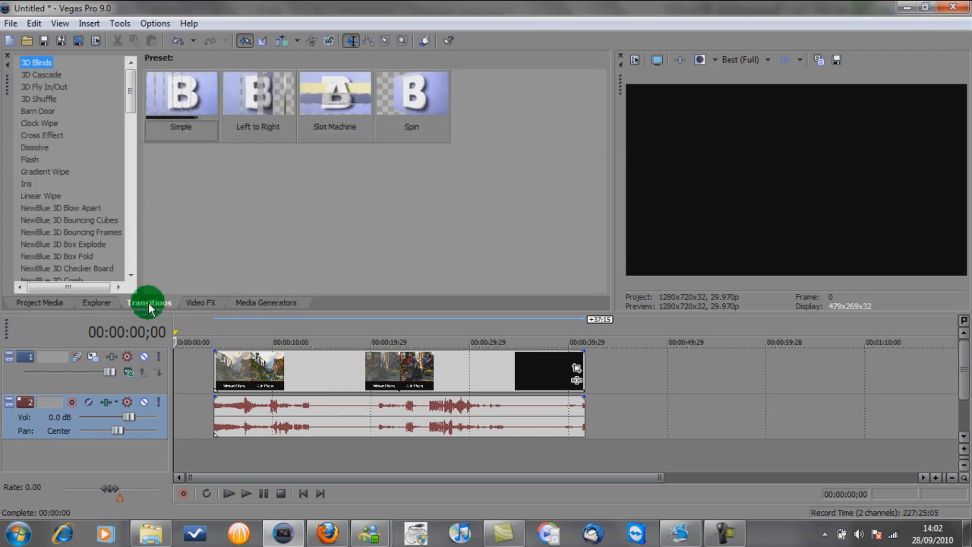
click(199, 302)
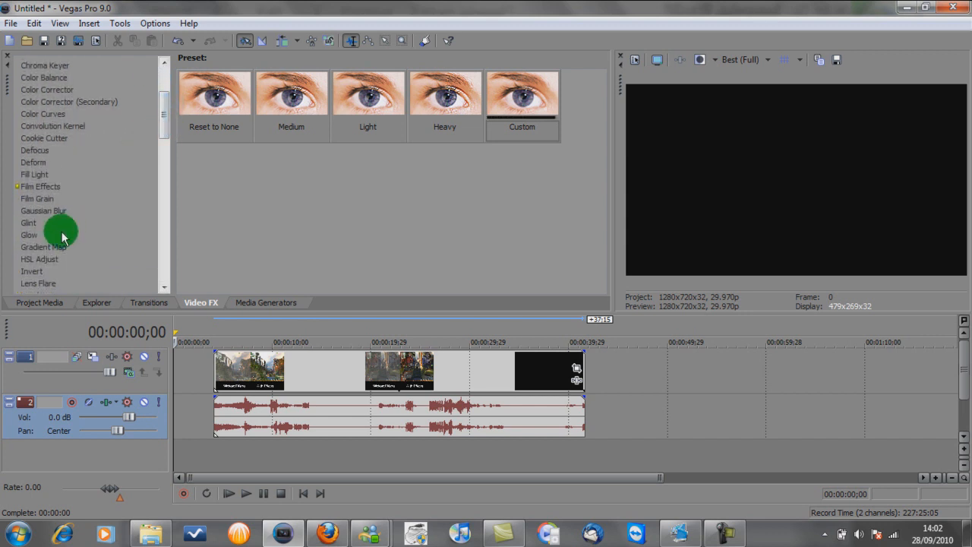
click(164, 287)
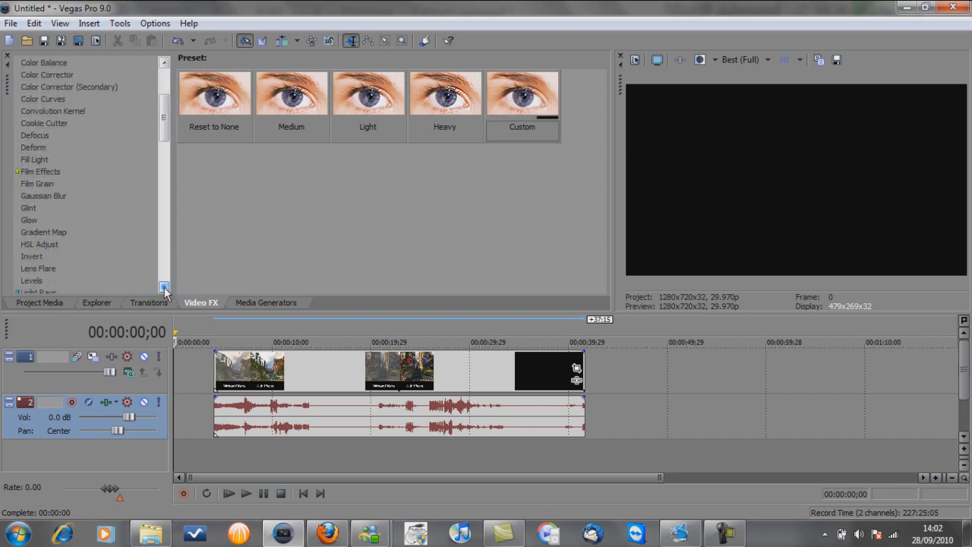
click(31, 279)
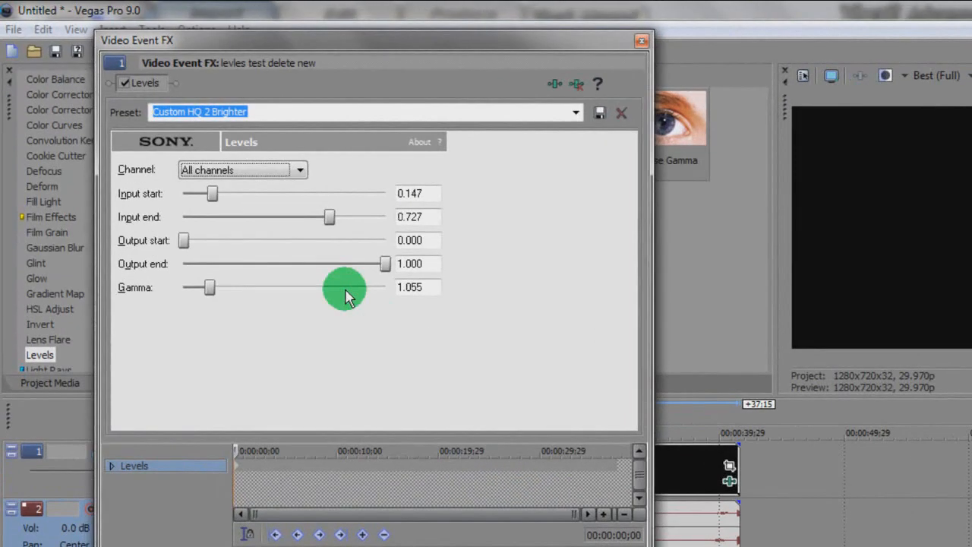
mouse_move(230, 227)
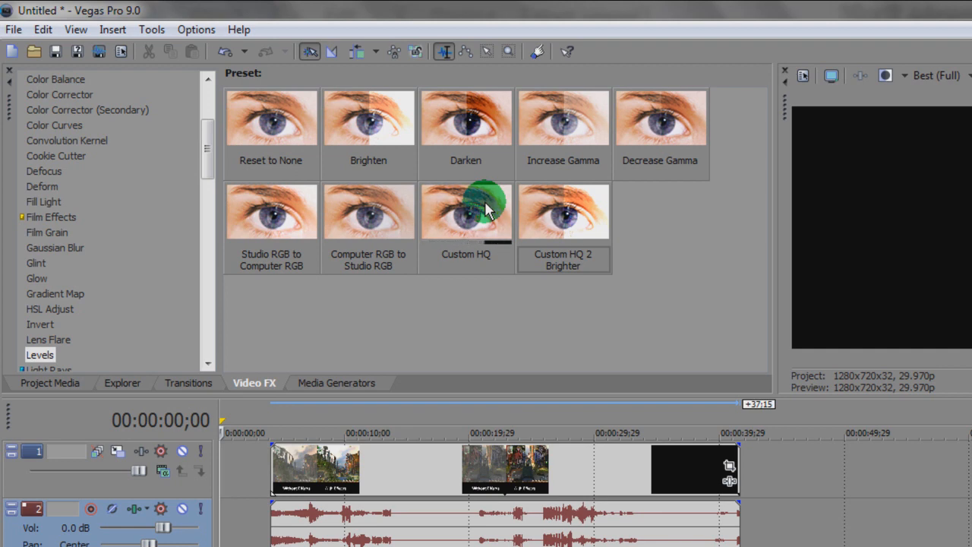
Apply the Custom HQ Levels preset to the timeline clip
double_click(466, 211)
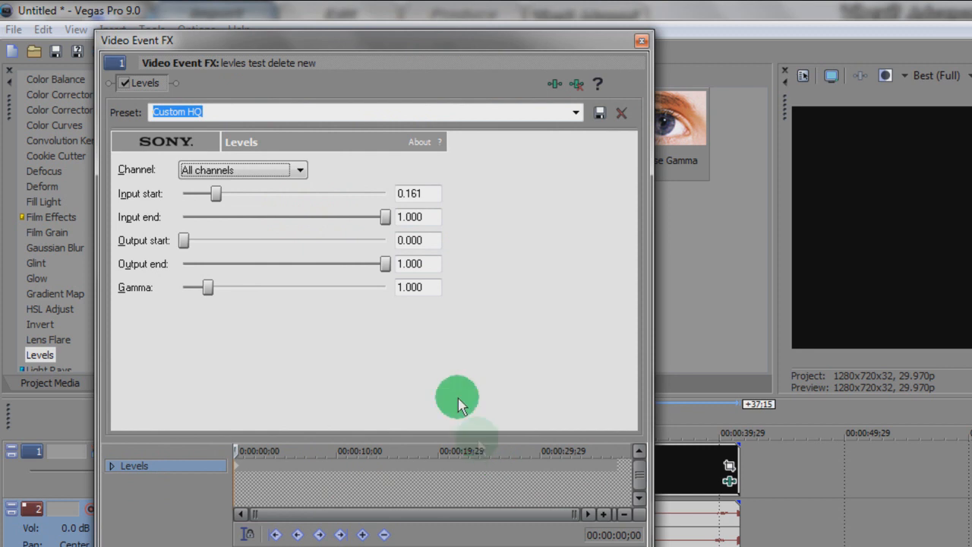
mouse_move(530, 303)
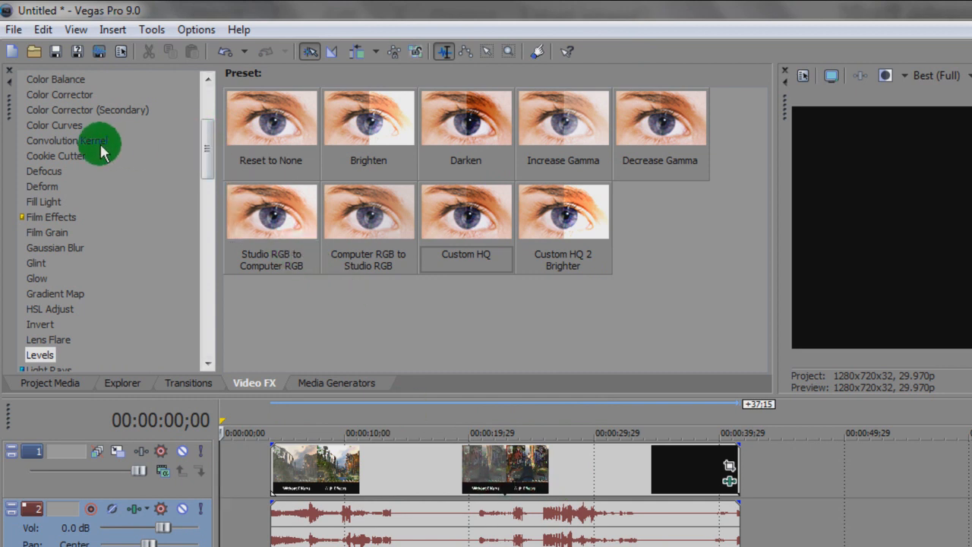
Apply the Custom1 Color Curves preset to the clip and close the Video Event FX window
click(54, 125)
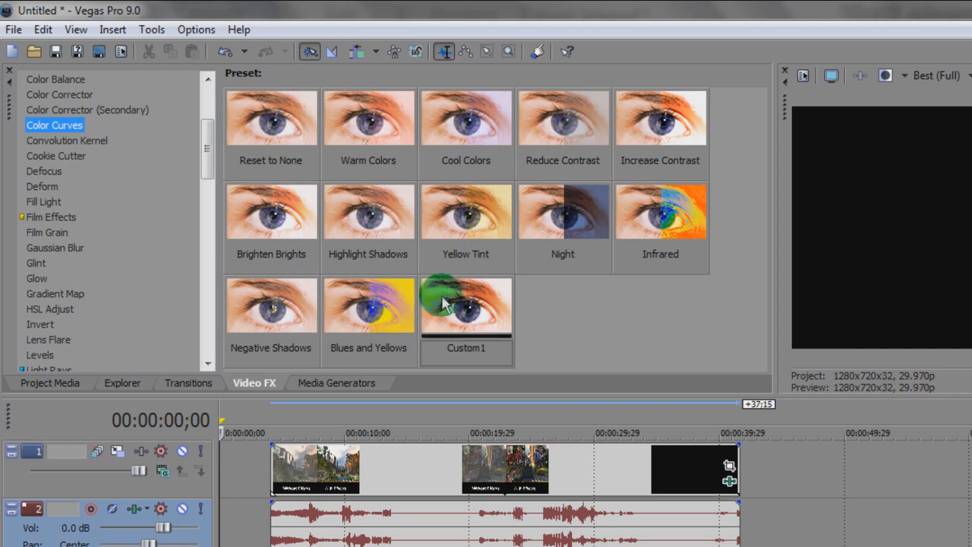
double_click(466, 306)
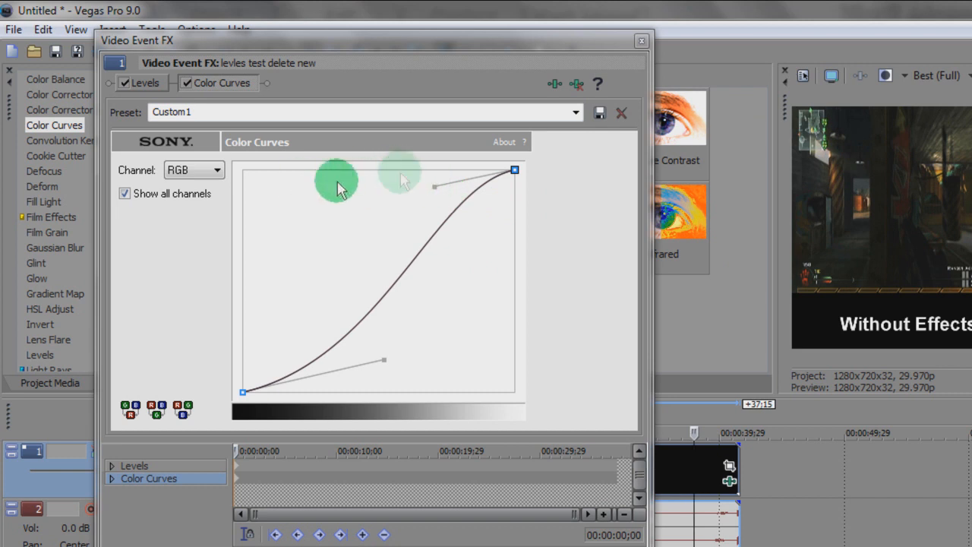
mouse_move(398, 293)
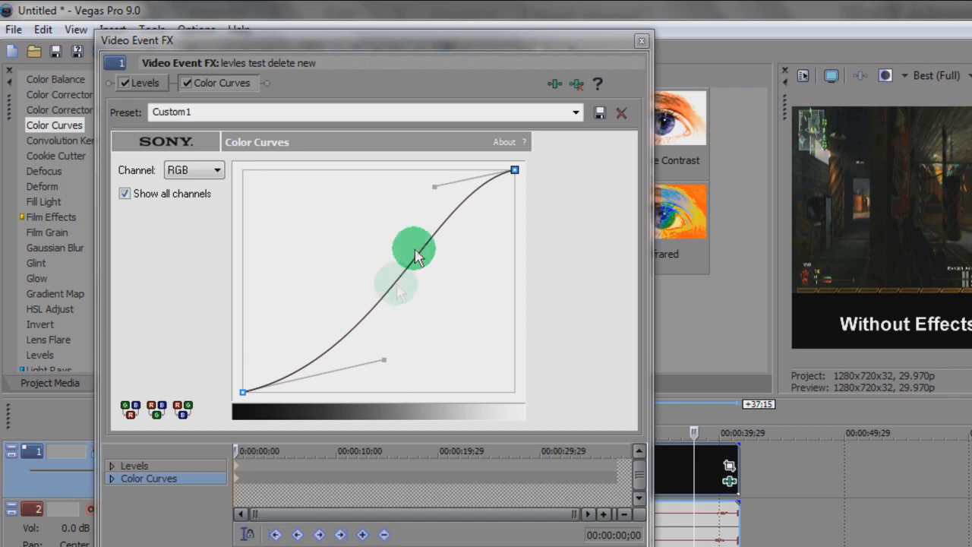
mouse_move(637, 42)
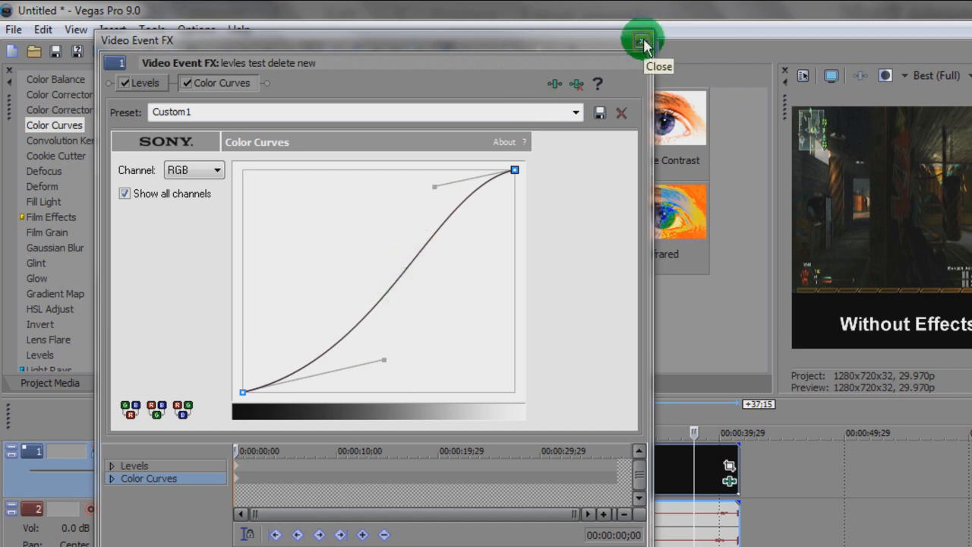
click(639, 39)
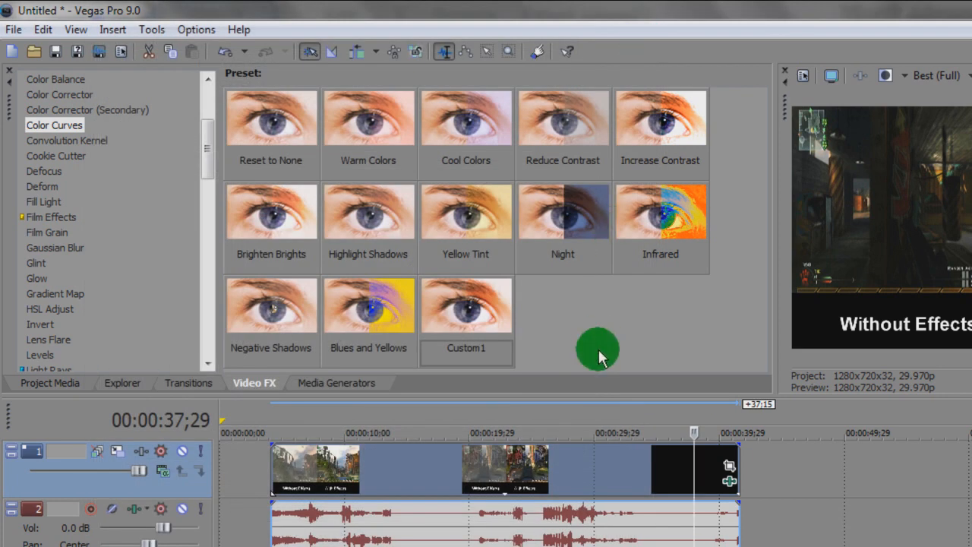